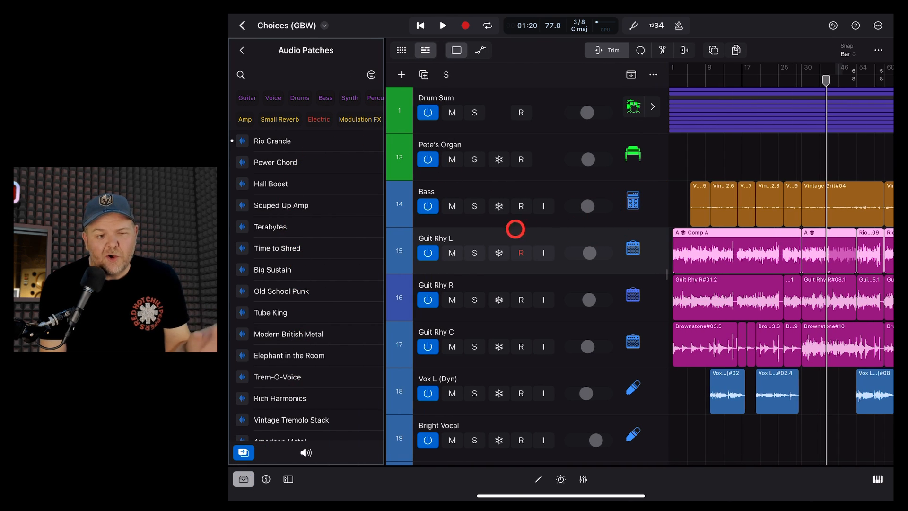
- Try the Drums, Bass, Synth and Voice category filters in Audio Patches
left_click(247, 97)
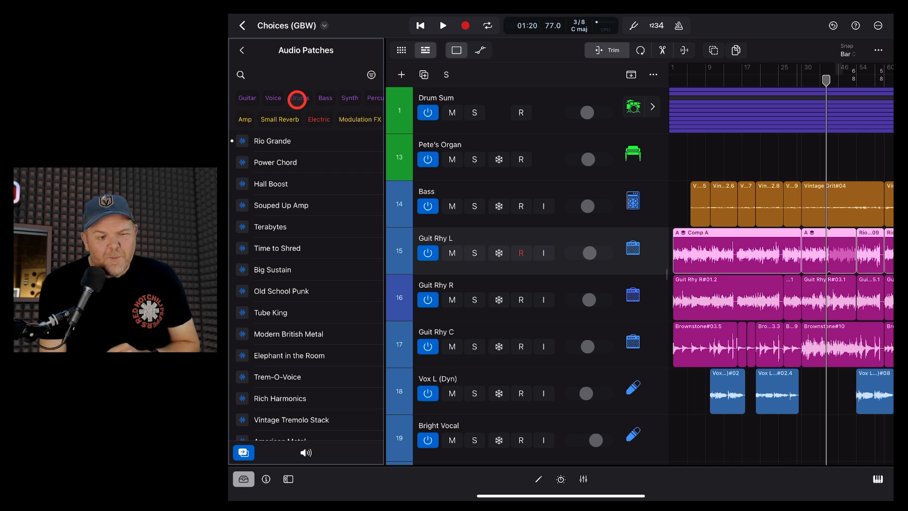
left_click(325, 98)
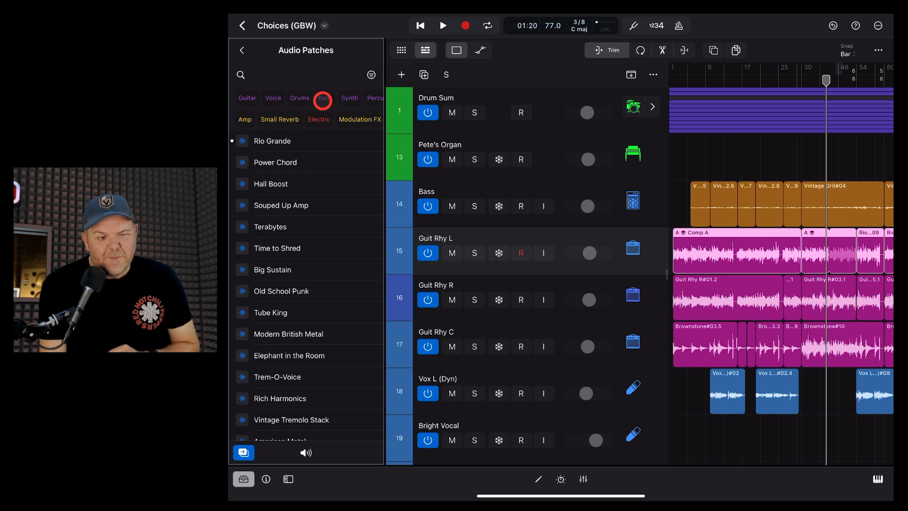
left_click(349, 98)
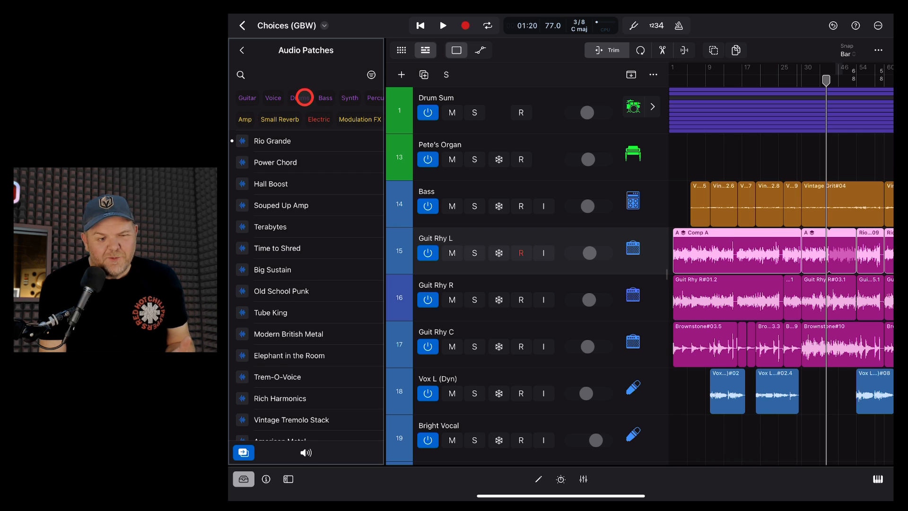
left_click(325, 98)
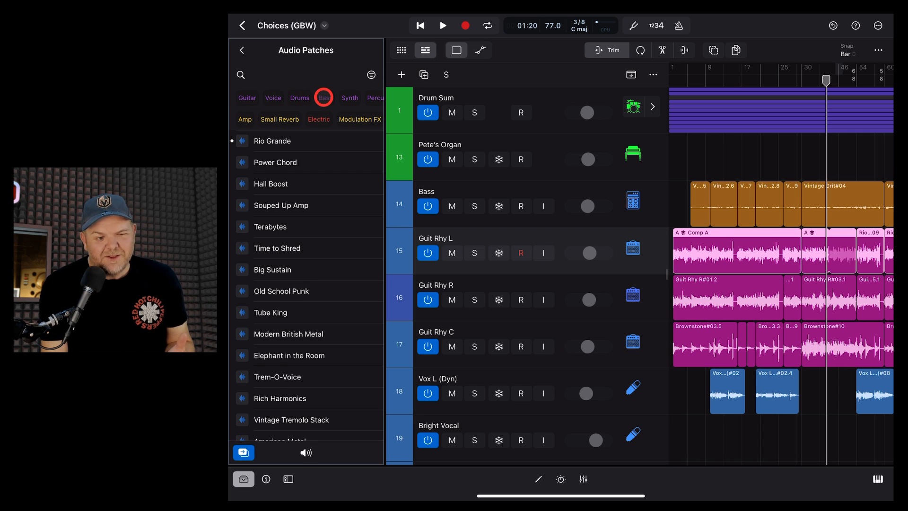
left_click(349, 97)
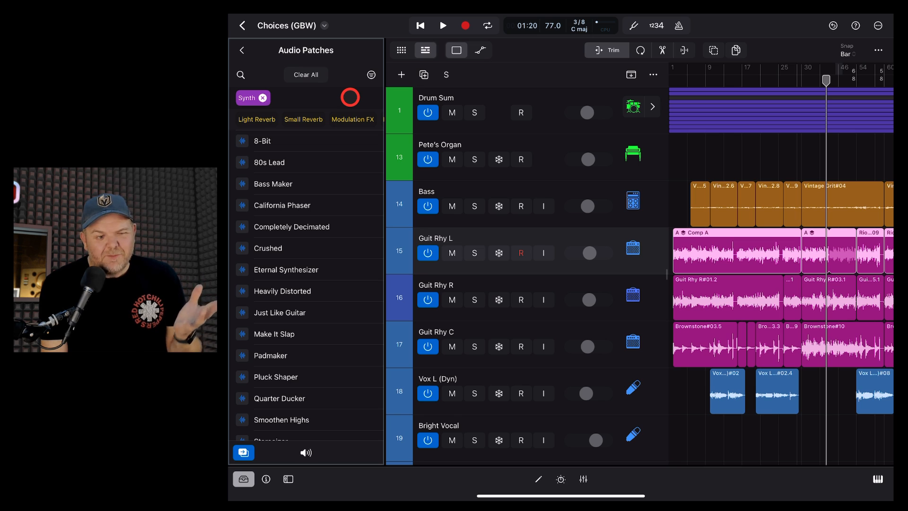
left_click(320, 98)
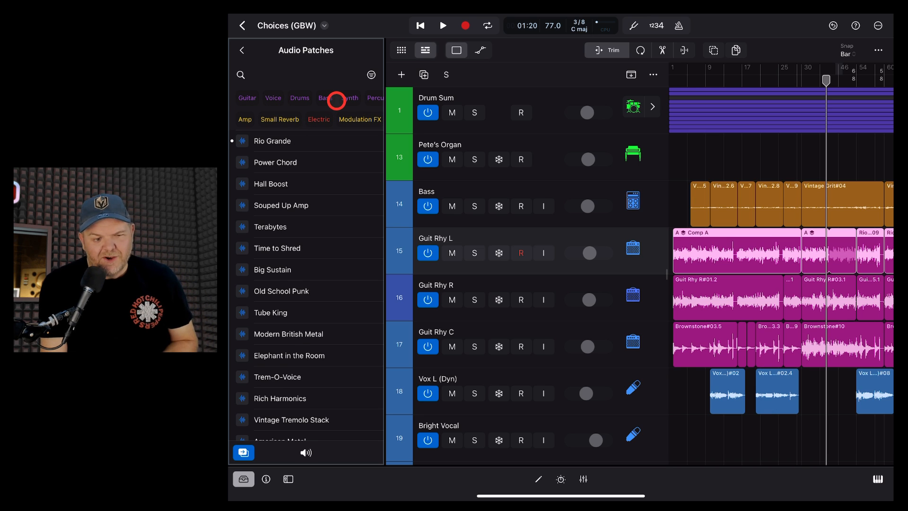
left_click(350, 98)
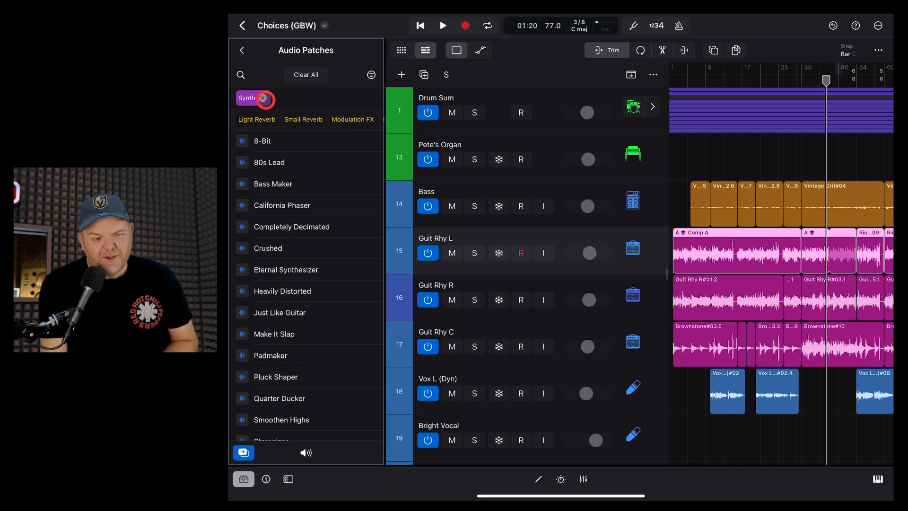
- Clear the Synth, Voice and Drums filters and close the Browser
left_click(255, 98)
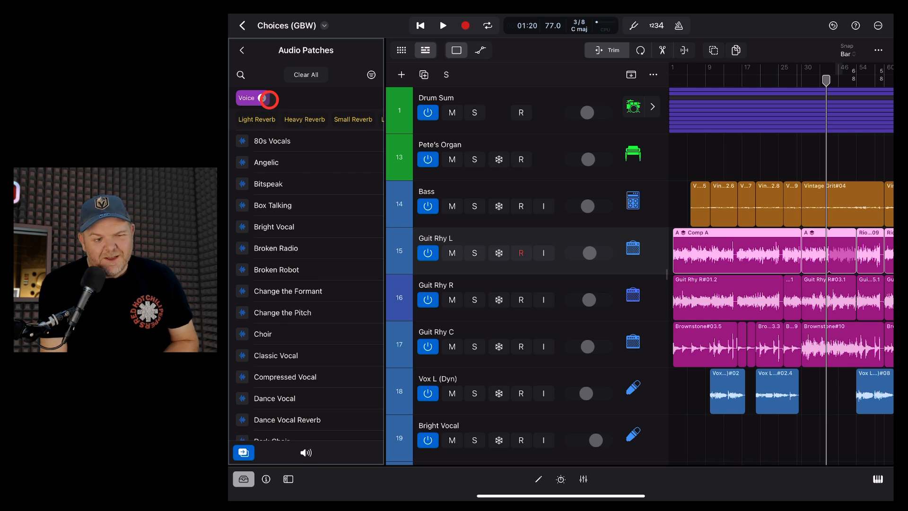
left_click(299, 98)
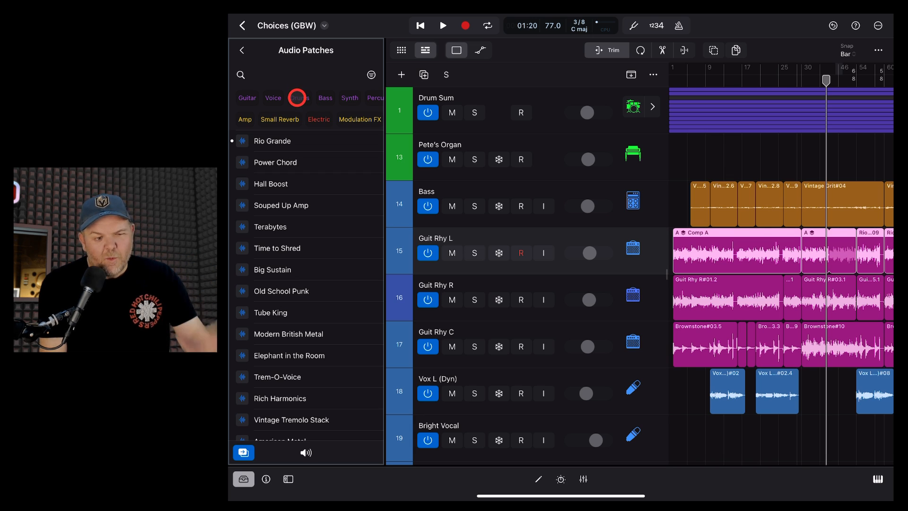
left_click(297, 98)
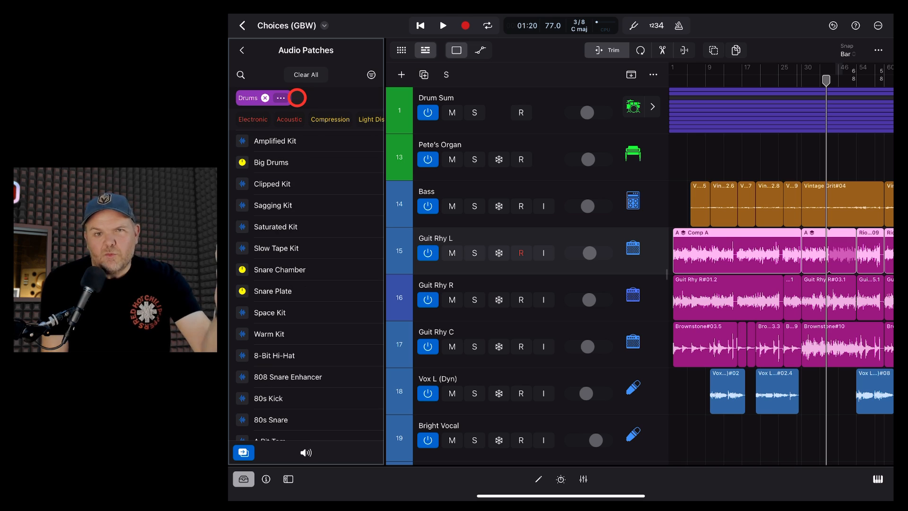
left_click(266, 97)
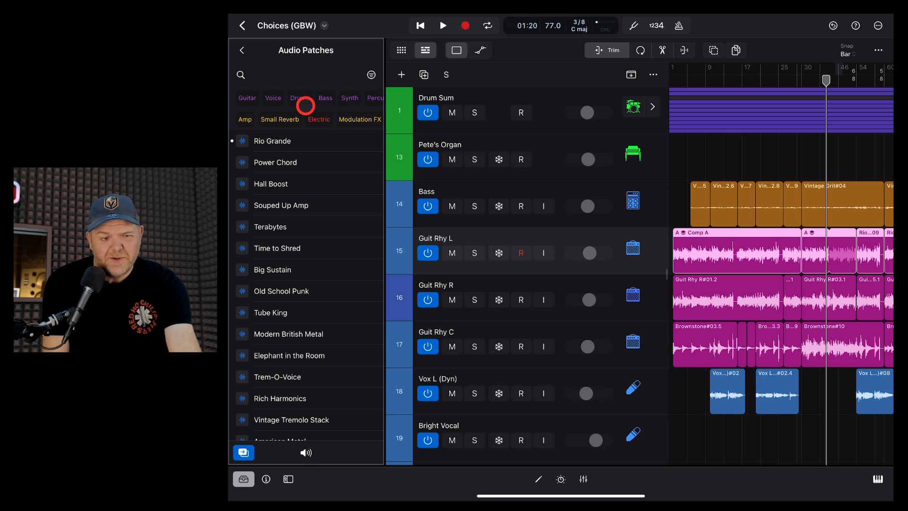
left_click(242, 51)
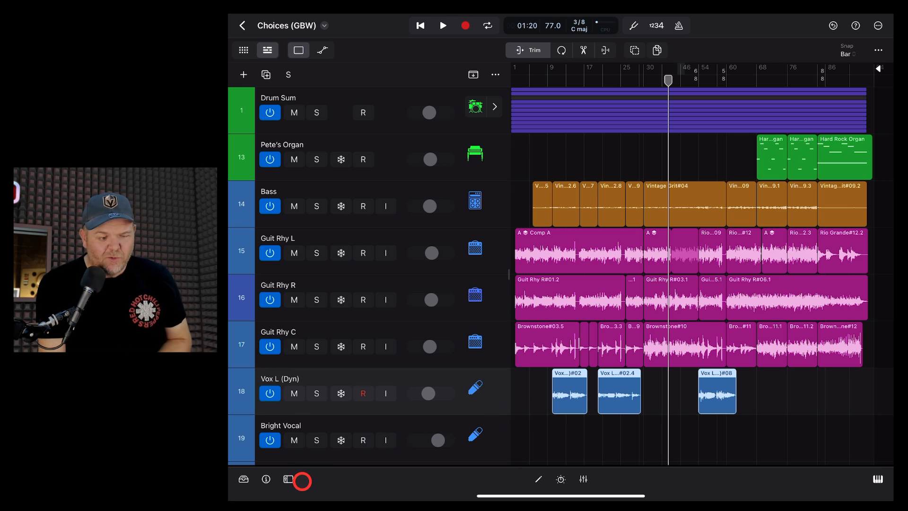
- Review Vox L (Dyn)'s Input 1 mono input options in the inspector, then dismiss them
left_click(299, 480)
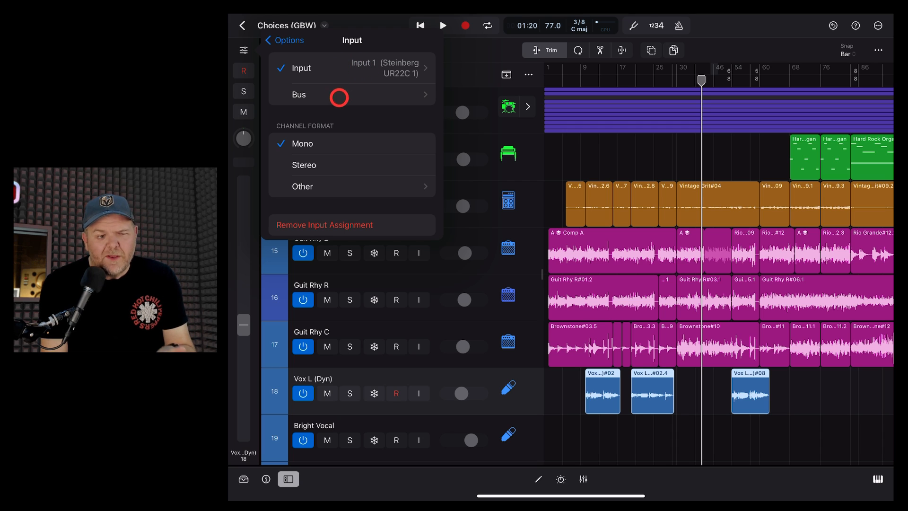
left_click(284, 40)
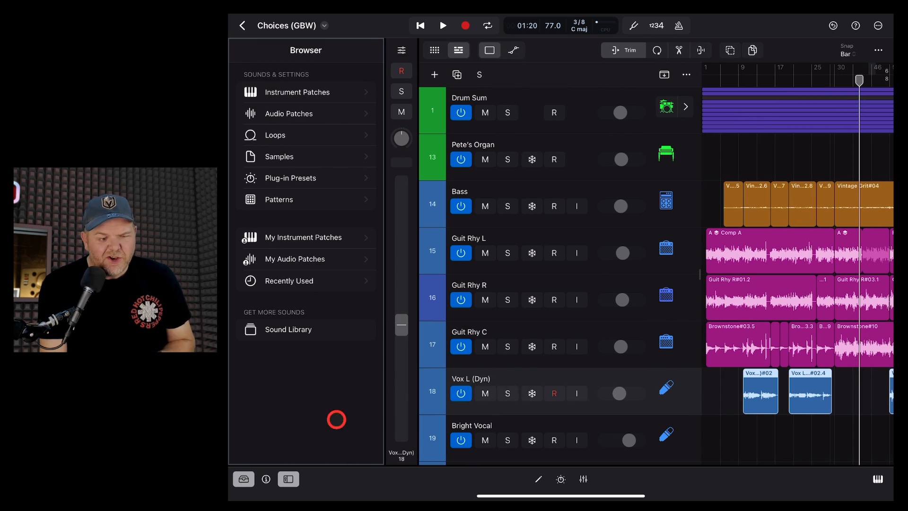
- Filter Audio Patches to Voice and pick the Choir patch
left_click(309, 113)
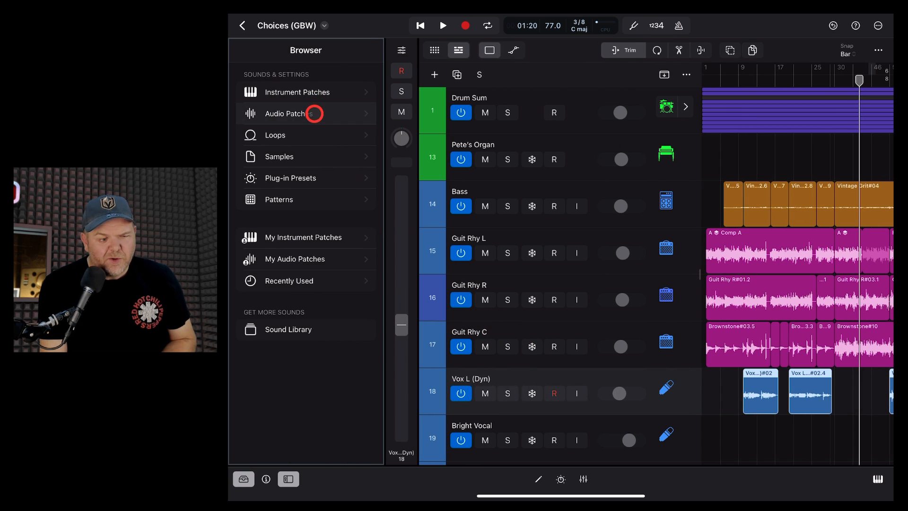
left_click(285, 113)
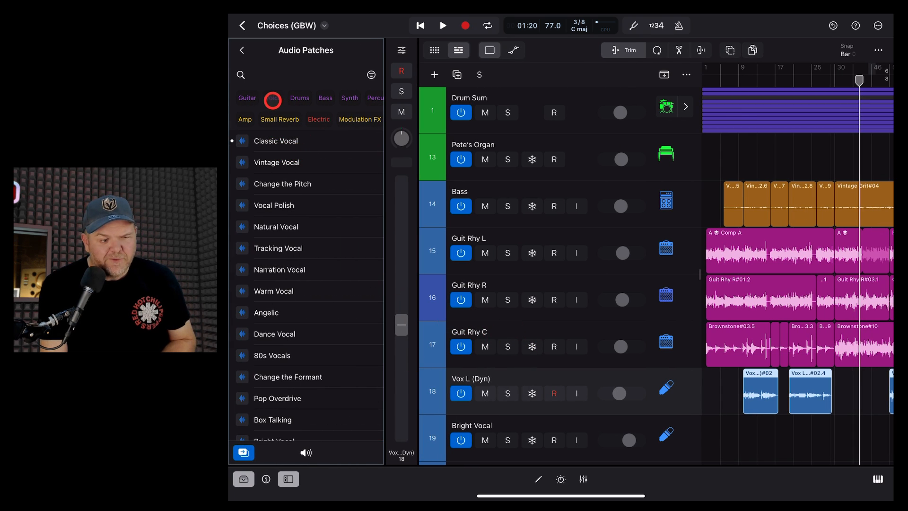
left_click(273, 99)
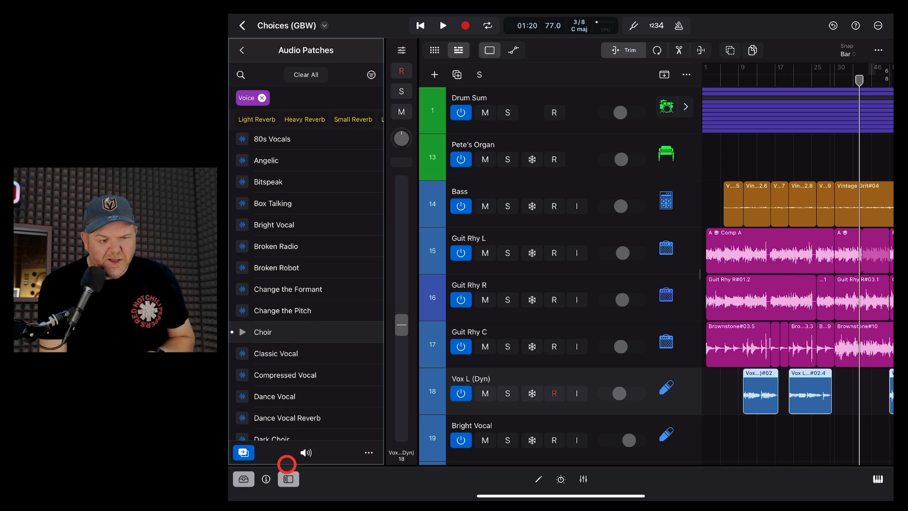
- Check the stereo Input 1-2 setting, audition Broken Radio, then load Bright Vocal
left_click(402, 50)
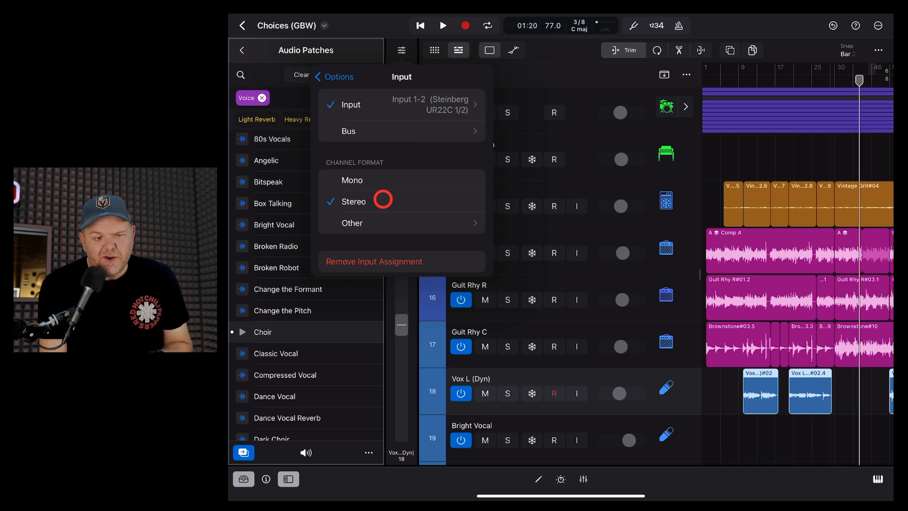
mouse_move(423, 164)
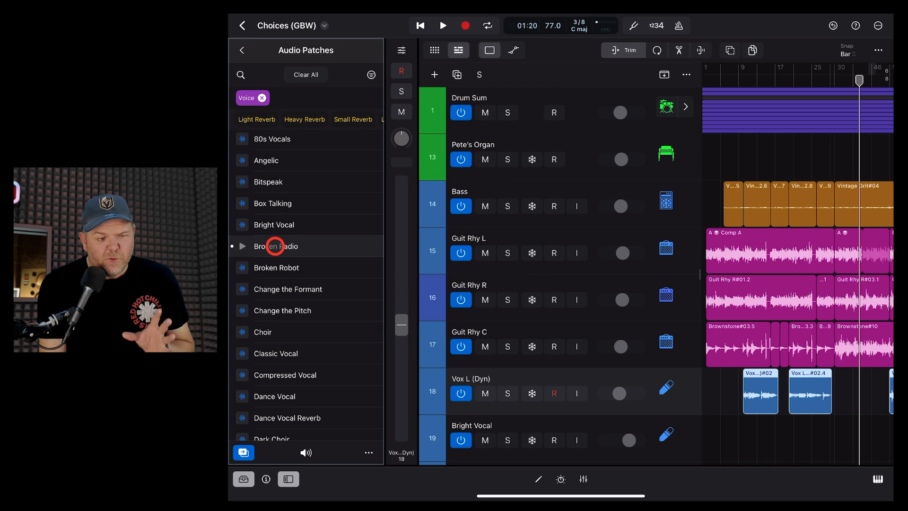
left_click(276, 225)
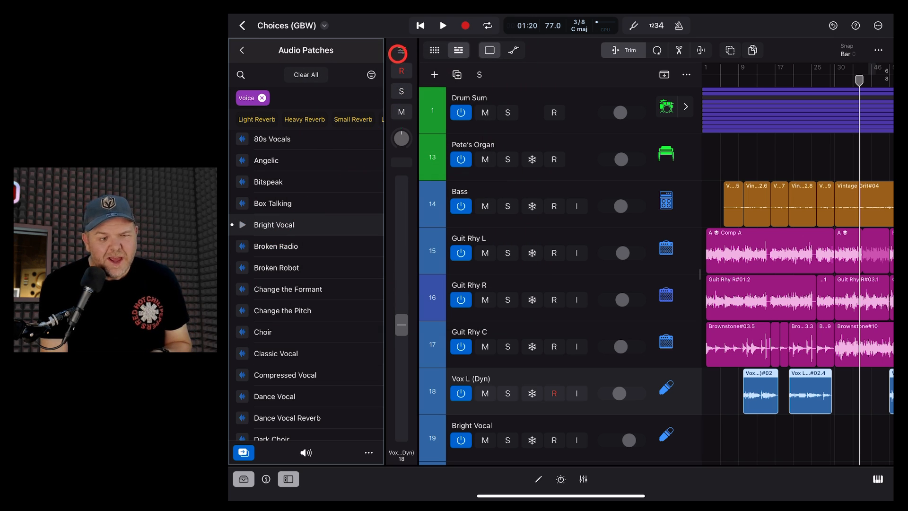
left_click(398, 51)
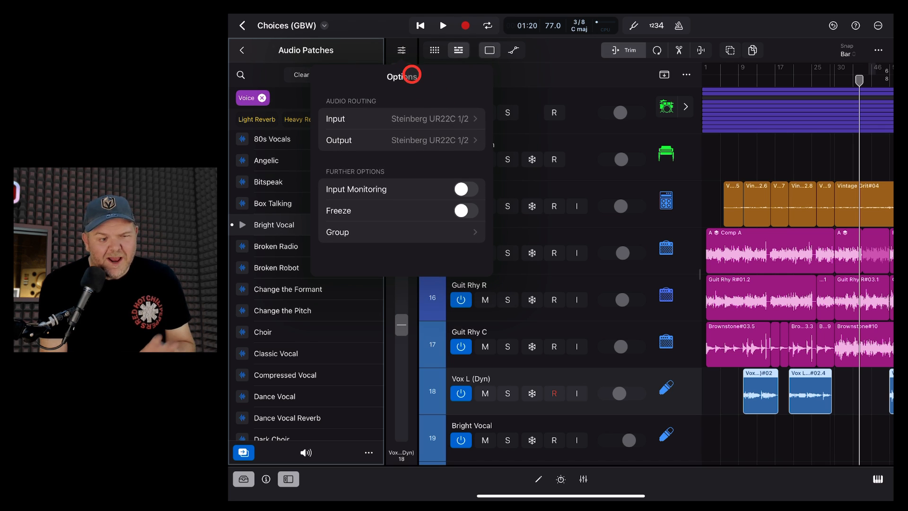
left_click(288, 478)
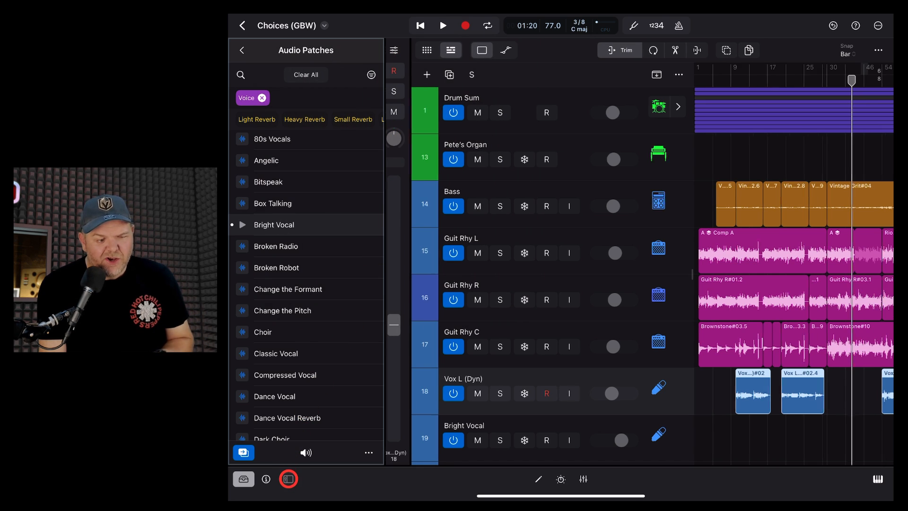
- Hide the browser and set Vox L (Dyn)'s input to Input 1 (Steinberg UR22C 1)
left_click(288, 478)
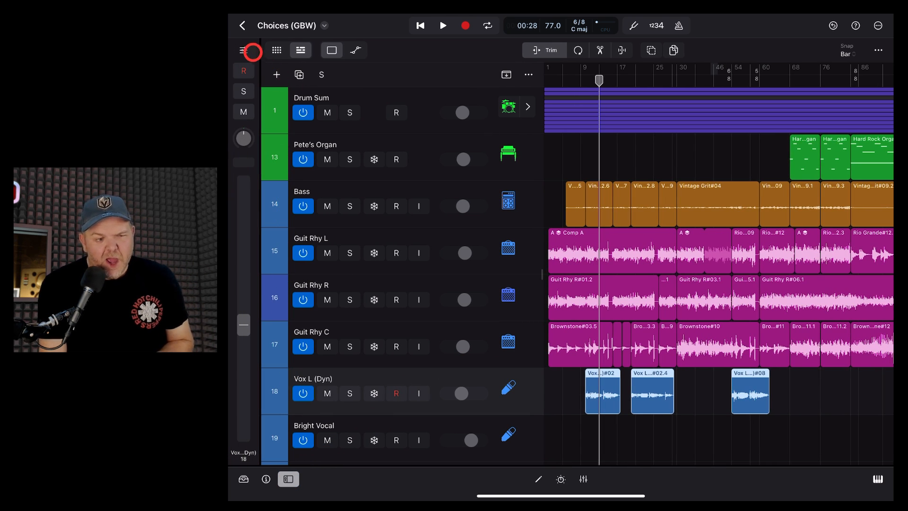
left_click(244, 50)
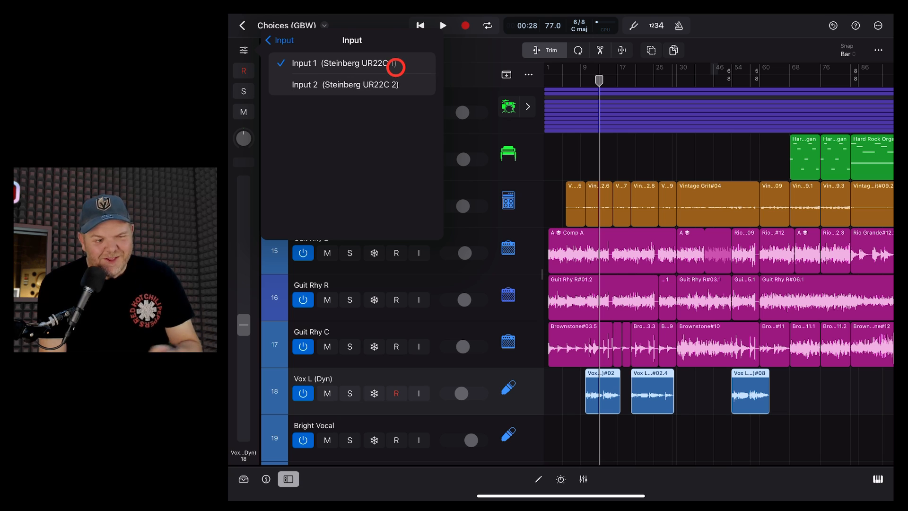
left_click(268, 40)
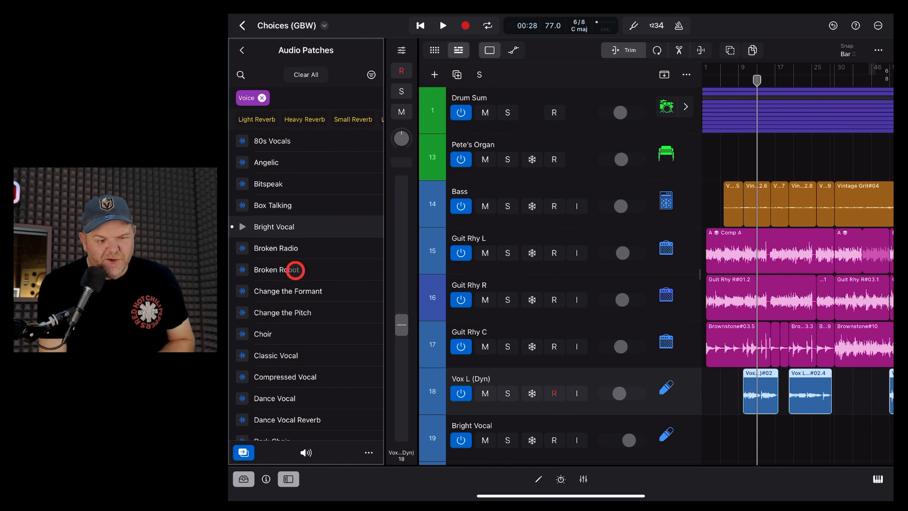
- Set the vocal track's Channel Format to Mono and its input to UR22C Input 1
left_click(262, 334)
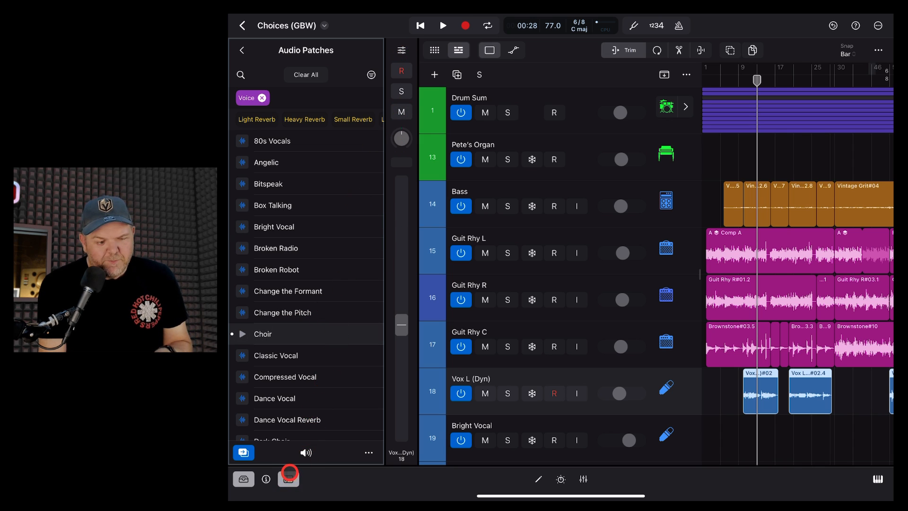
left_click(289, 478)
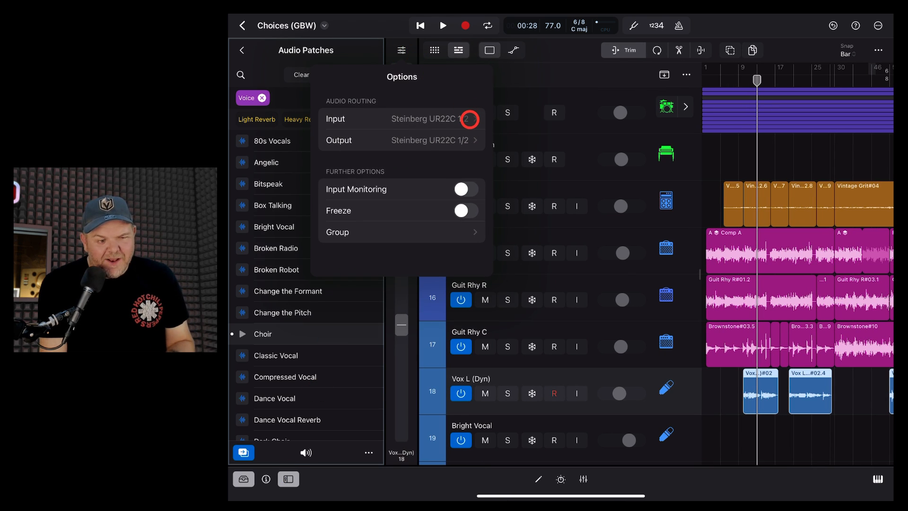
left_click(406, 119)
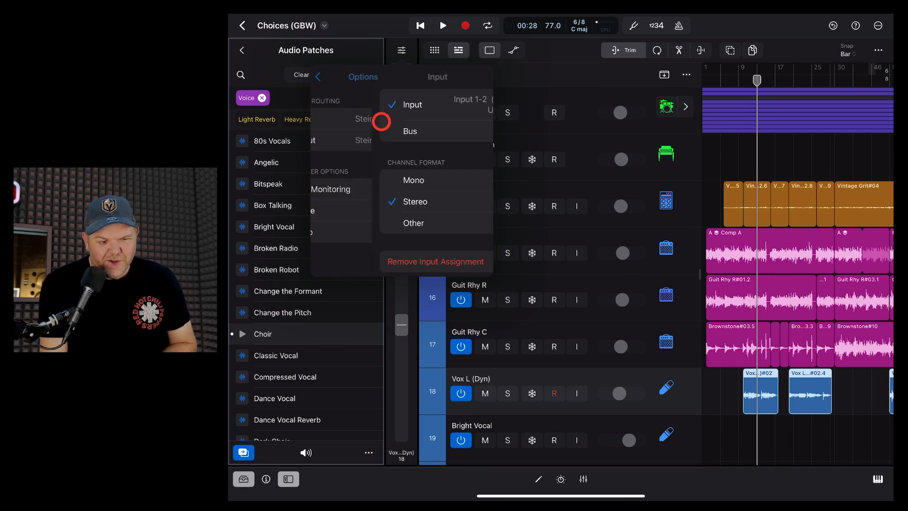
left_click(413, 180)
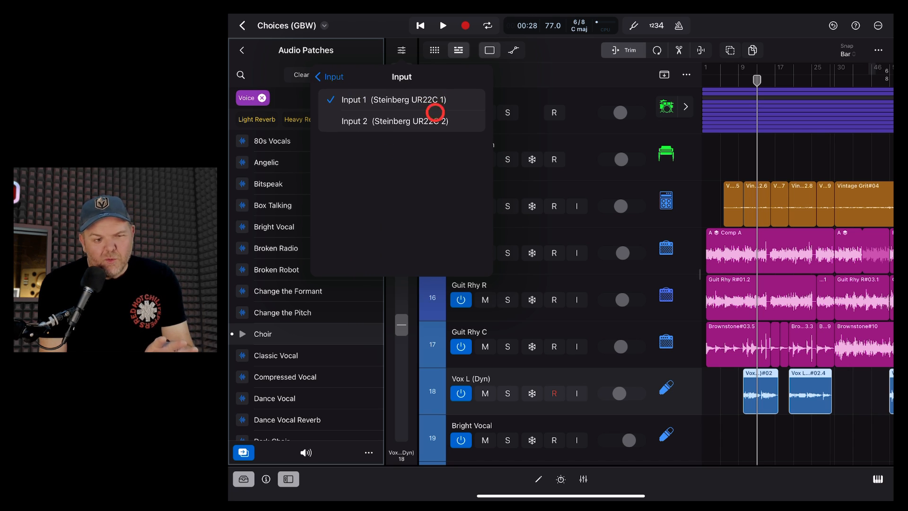
left_click(330, 76)
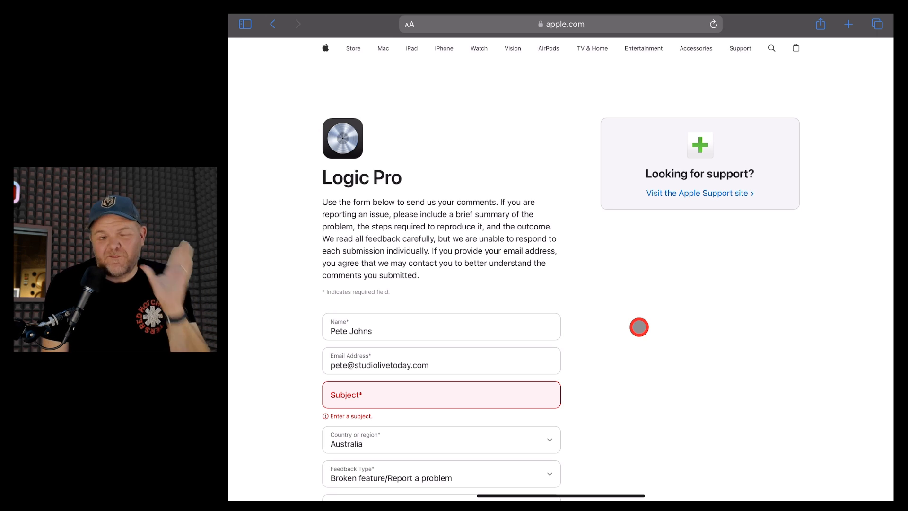
mouse_move(446, 302)
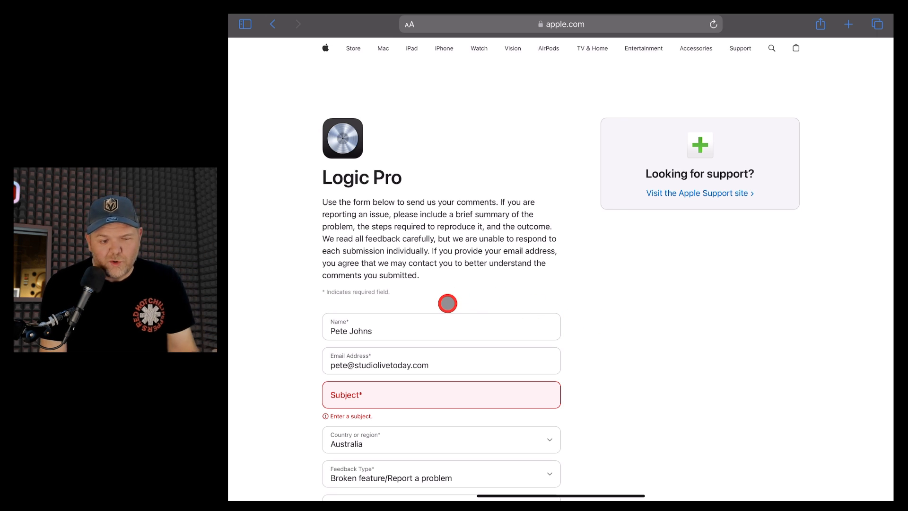
mouse_move(434, 311)
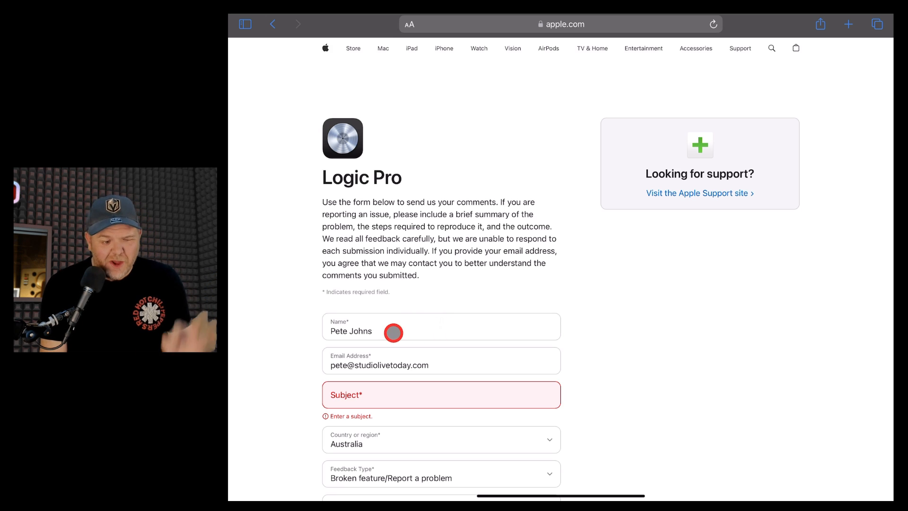
mouse_move(393, 444)
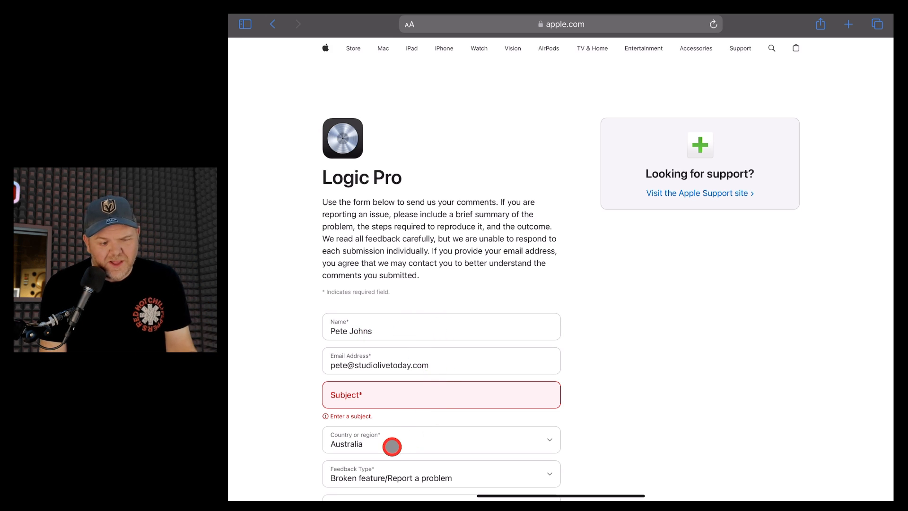
left_click(441, 477)
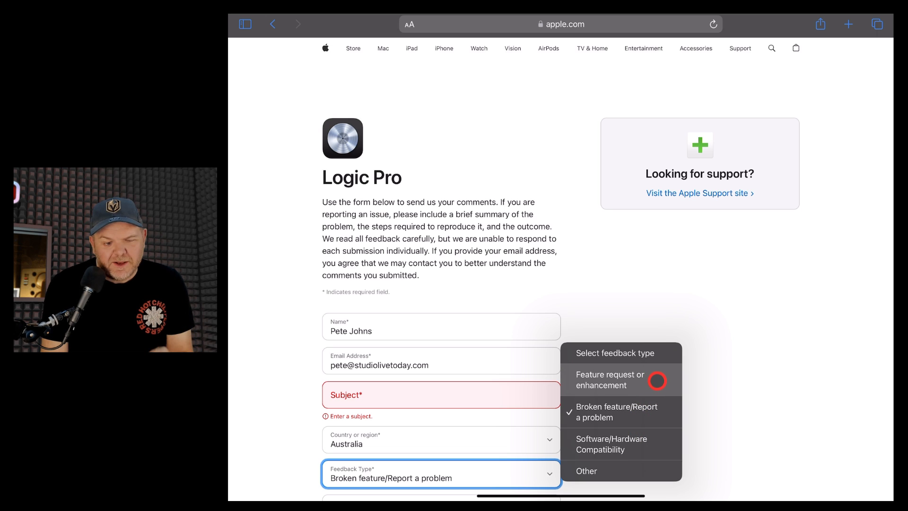
mouse_move(627, 412)
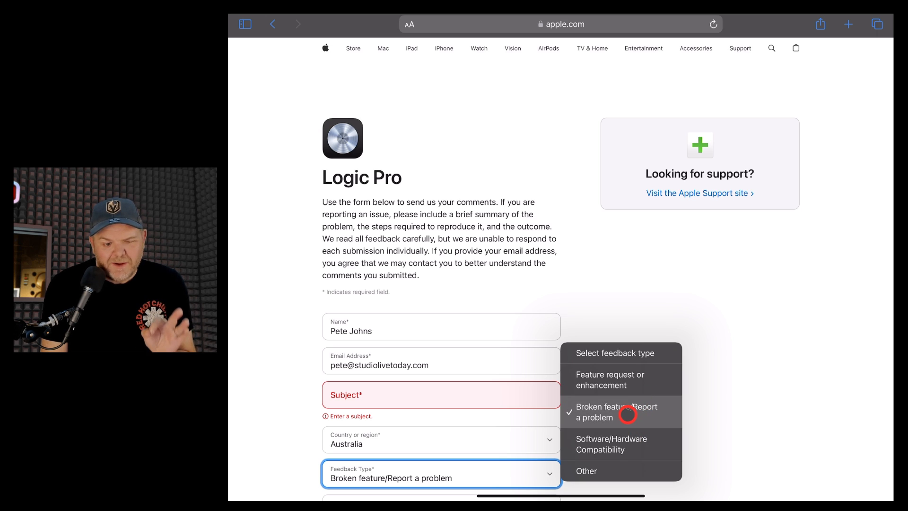
left_click(617, 412)
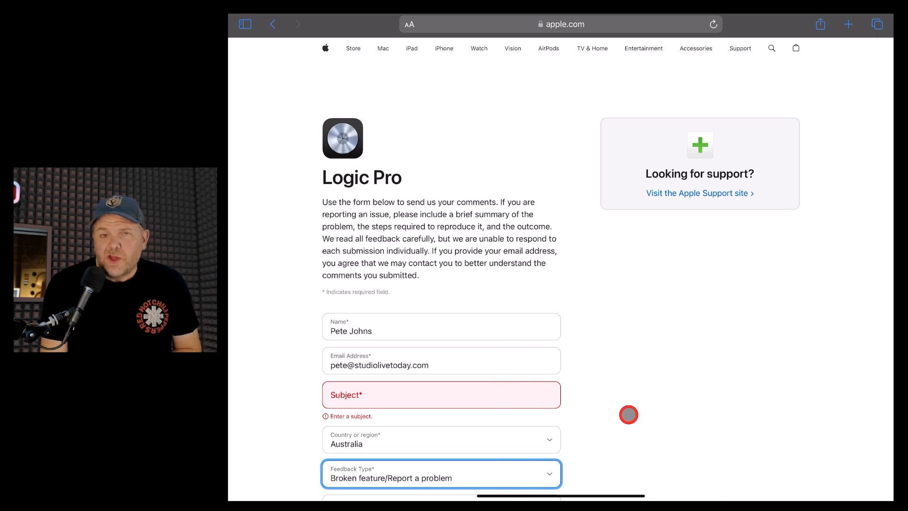
- Enter a subject saying input changes to stereo on the interface when changing patch
left_click(440, 394)
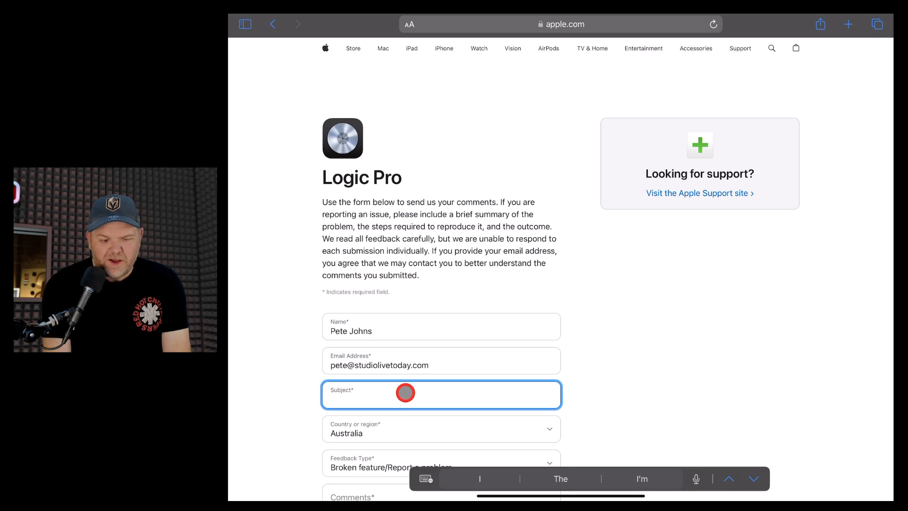
type("Input changes to stereo on audio")
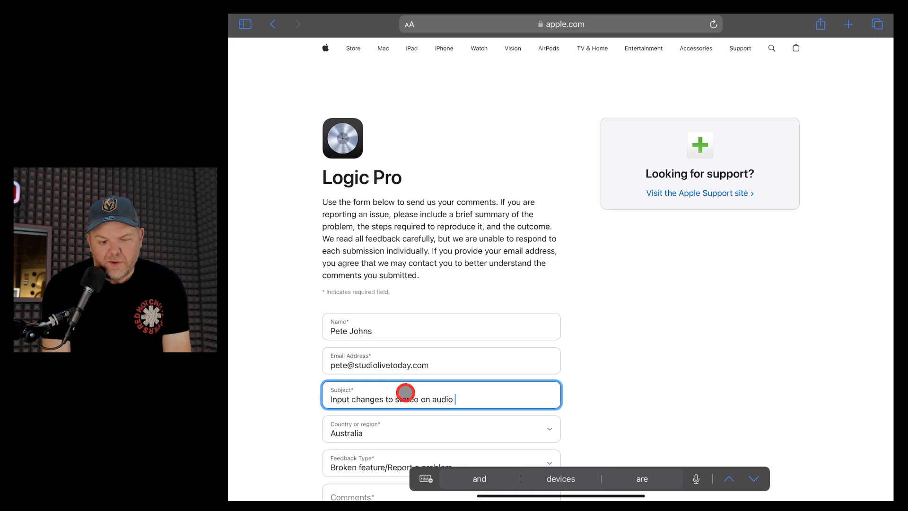
type("interface when changing audio")
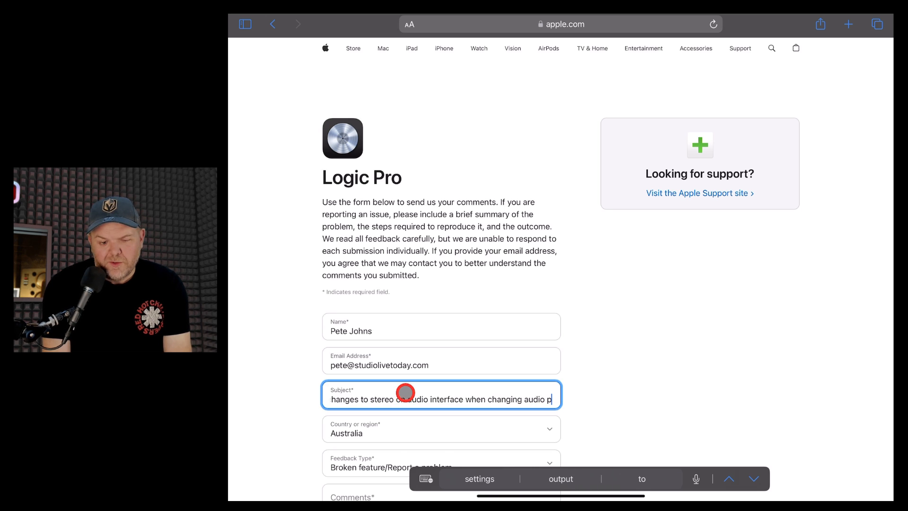
type("patch")
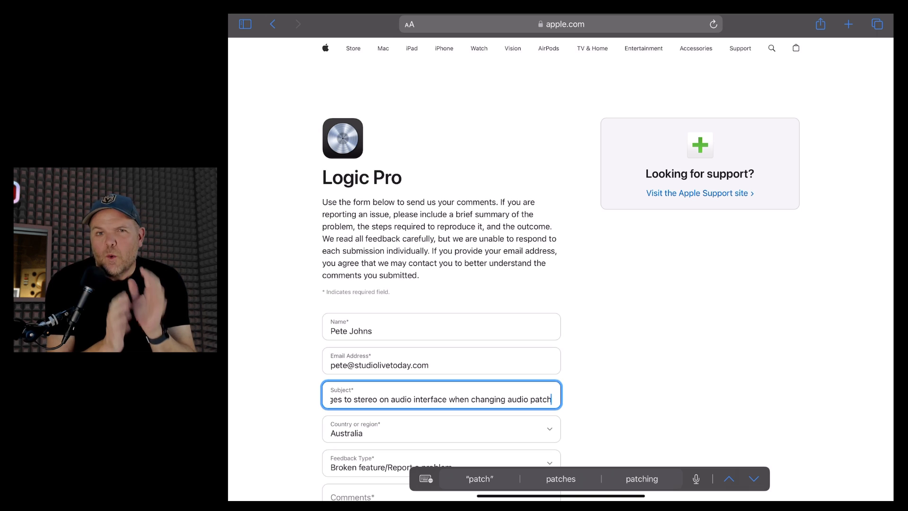
scroll("down", 3)
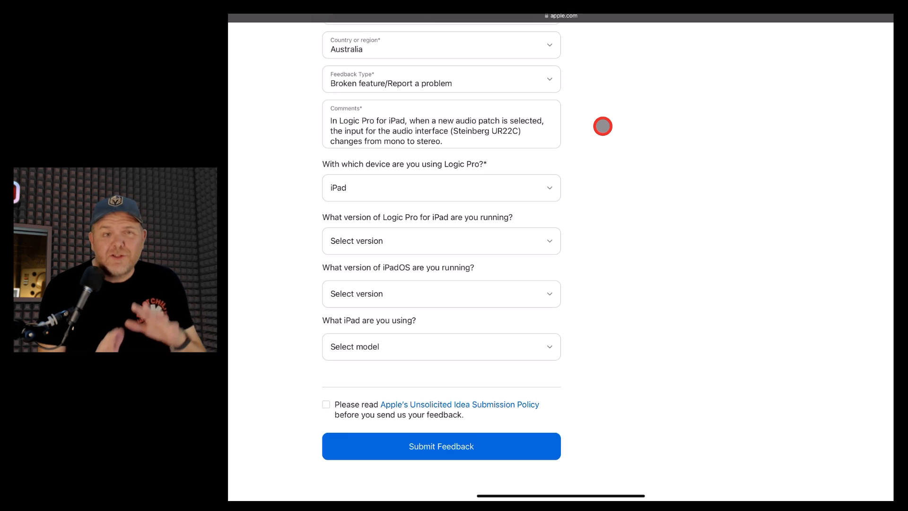
- Set the device to iPad and the Logic Pro version to 1.0
left_click(440, 187)
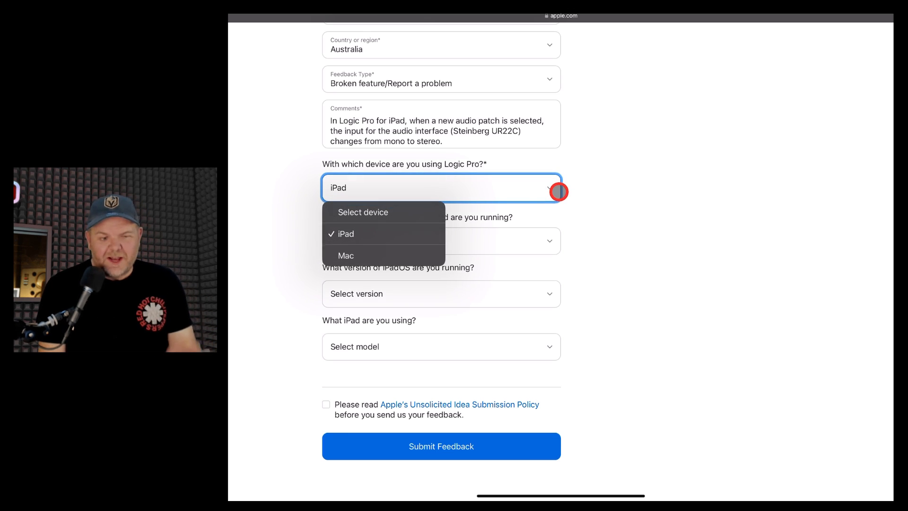
left_click(346, 234)
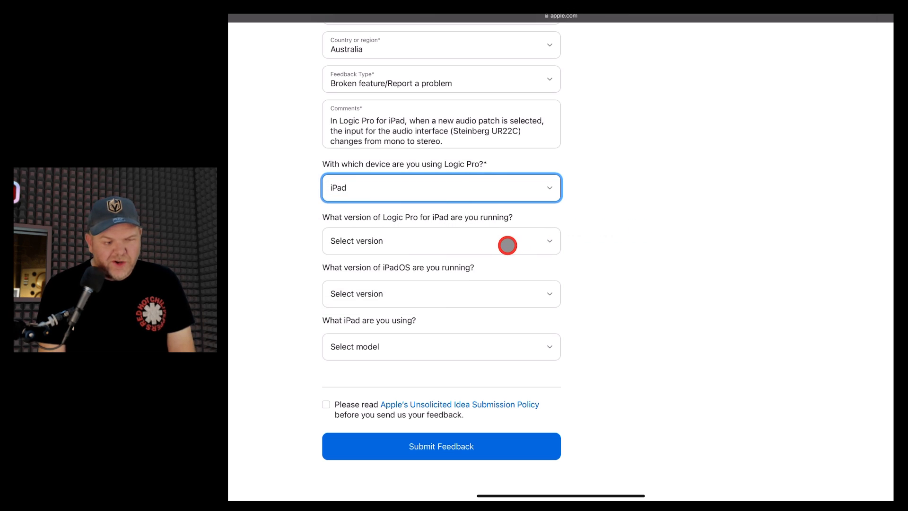
left_click(440, 241)
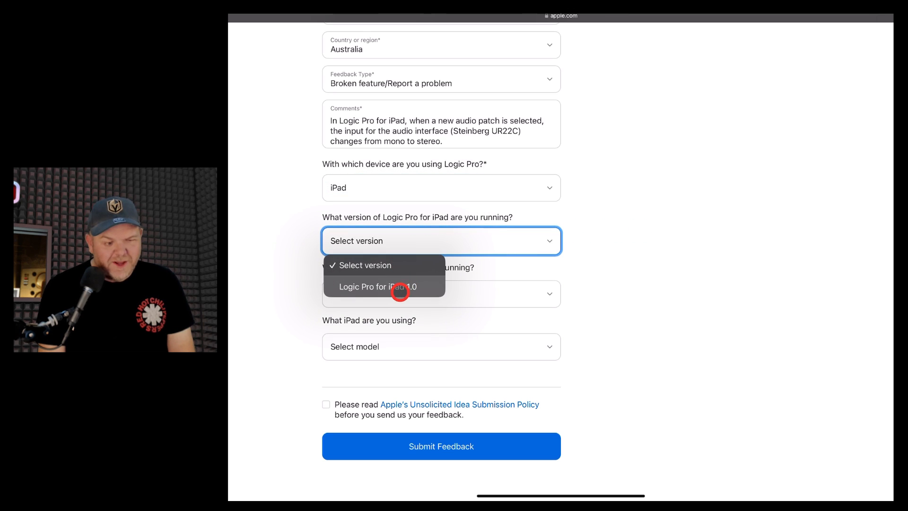
left_click(379, 287)
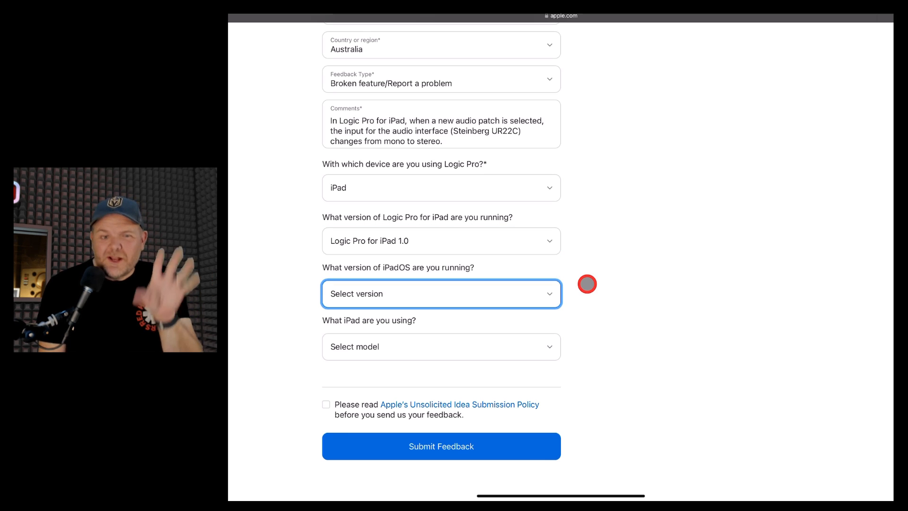
- Set iPadOS 17.0.3 and the iPad Pro 12.9-inch (6th generation) model
left_click(442, 293)
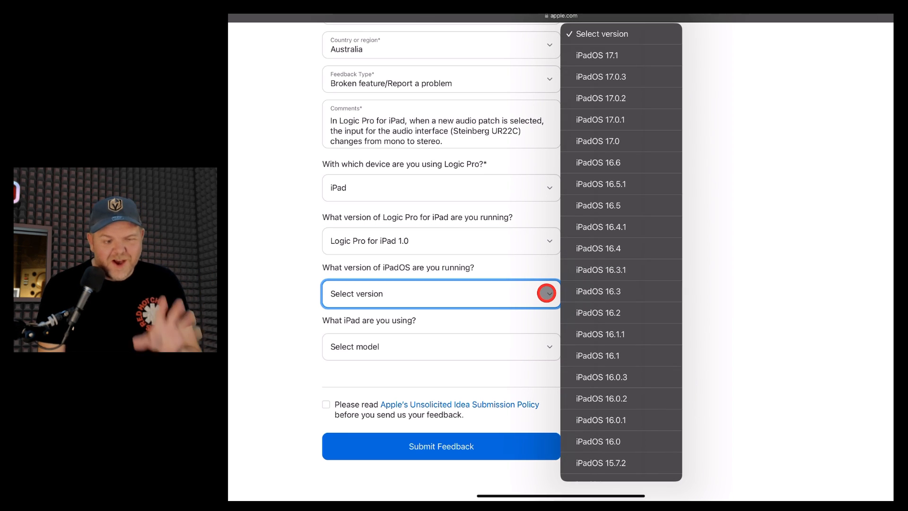
mouse_move(597, 55)
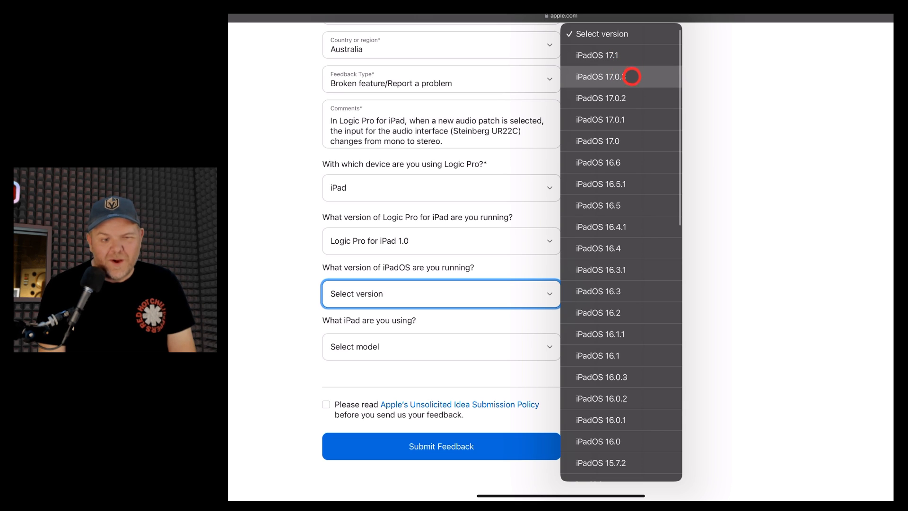
left_click(601, 77)
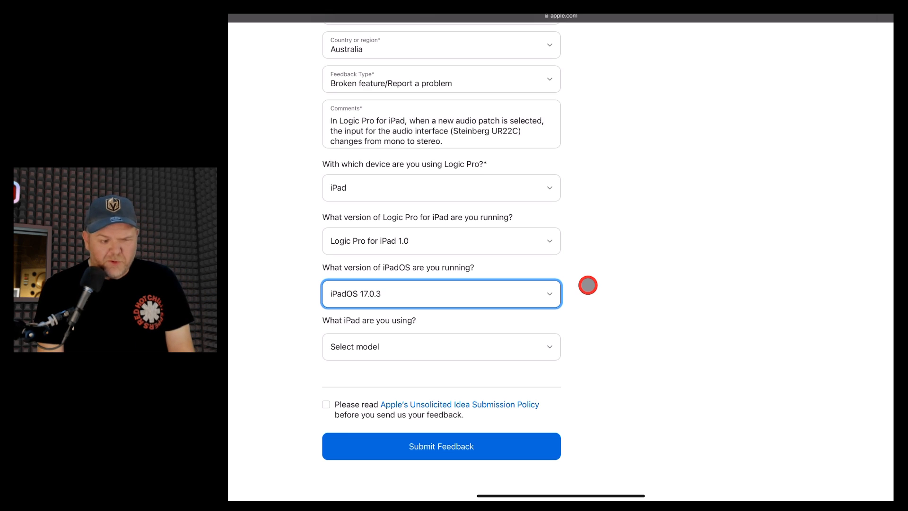
left_click(440, 346)
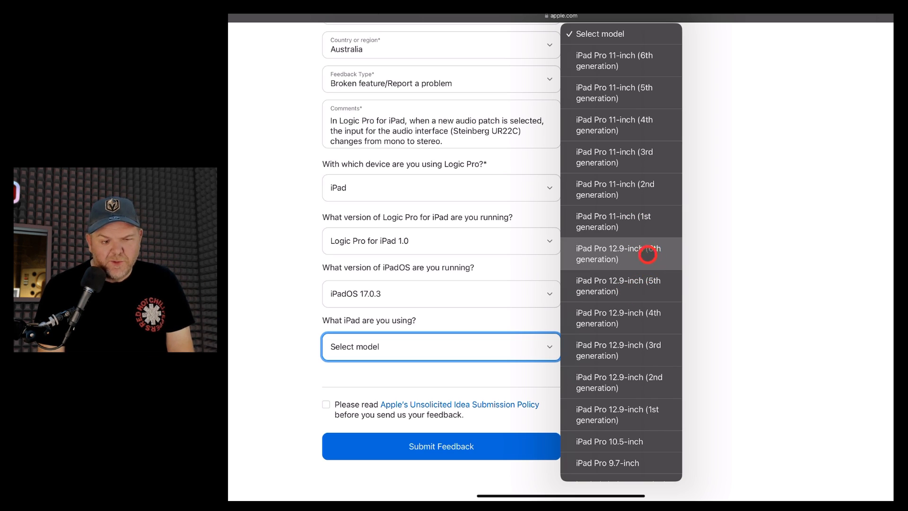
left_click(621, 254)
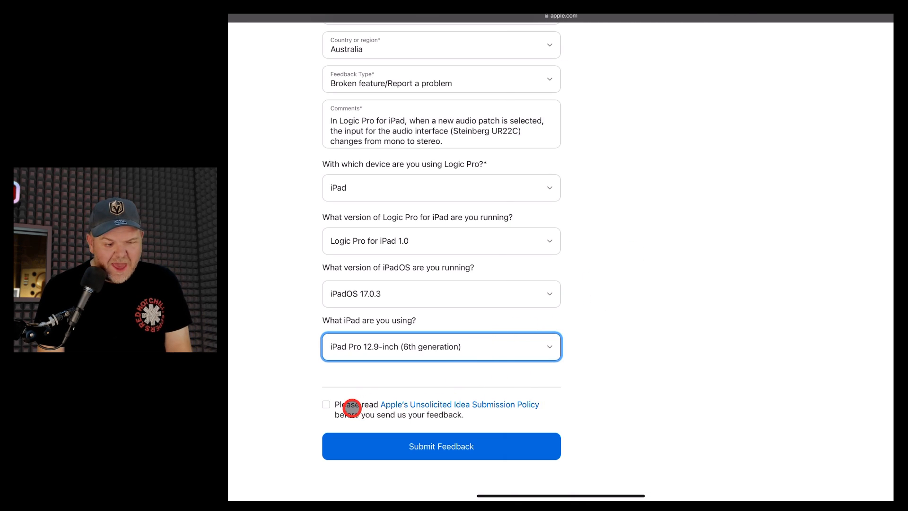
mouse_move(490, 425)
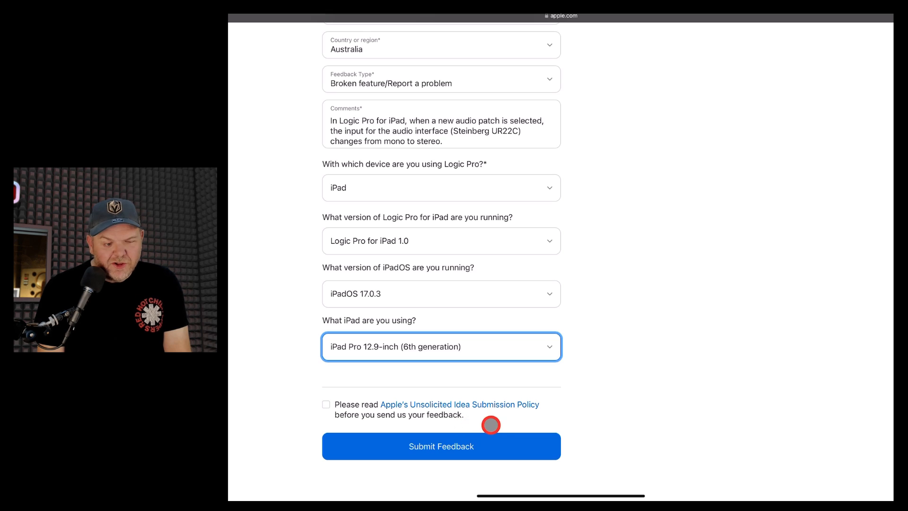
mouse_move(471, 419)
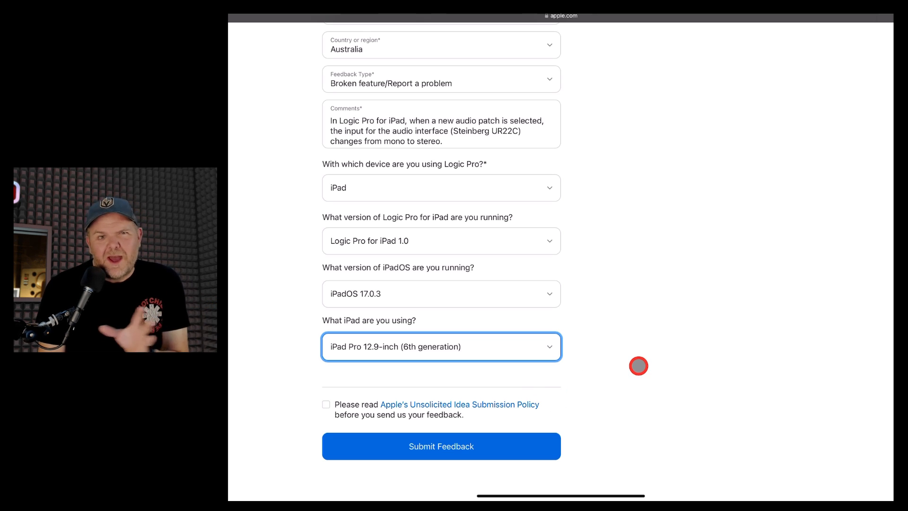
mouse_move(586, 350)
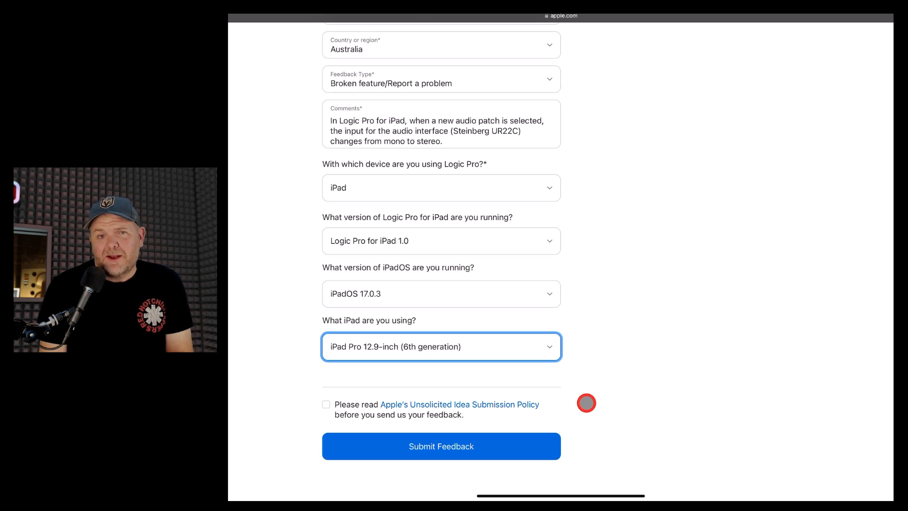
- Submit the completed Logic Pro bug report
left_click(441, 446)
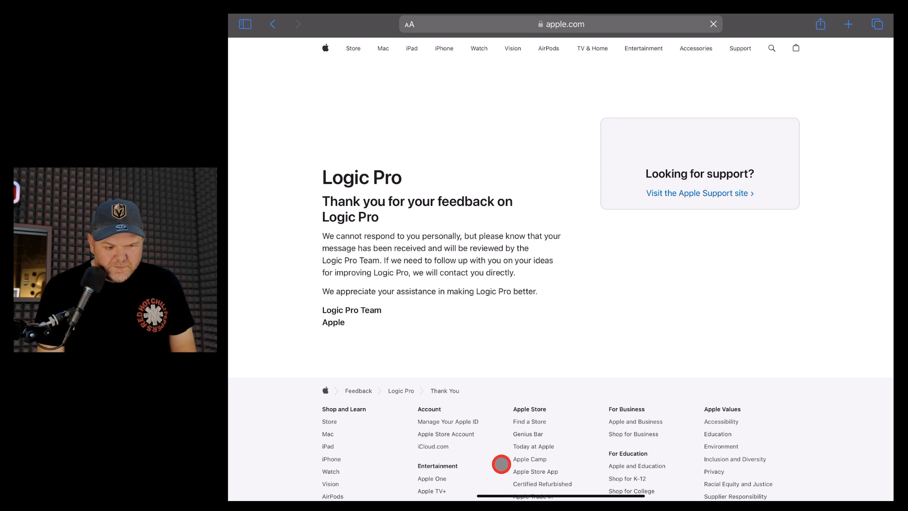